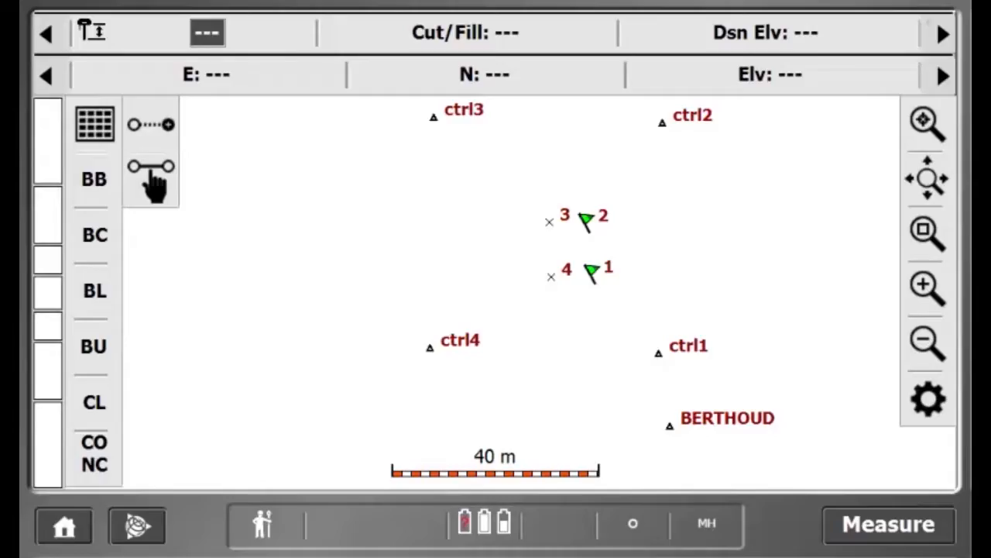
# Connect to the Trimble SPS Series total station by radio on channel 6, network ID 13.
pyautogui.click(64, 525)
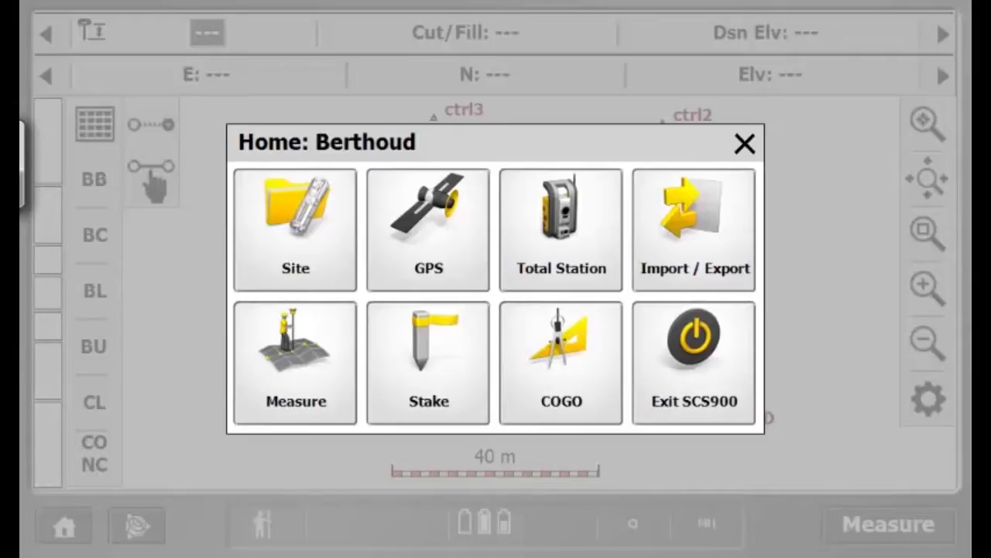
pyautogui.click(561, 230)
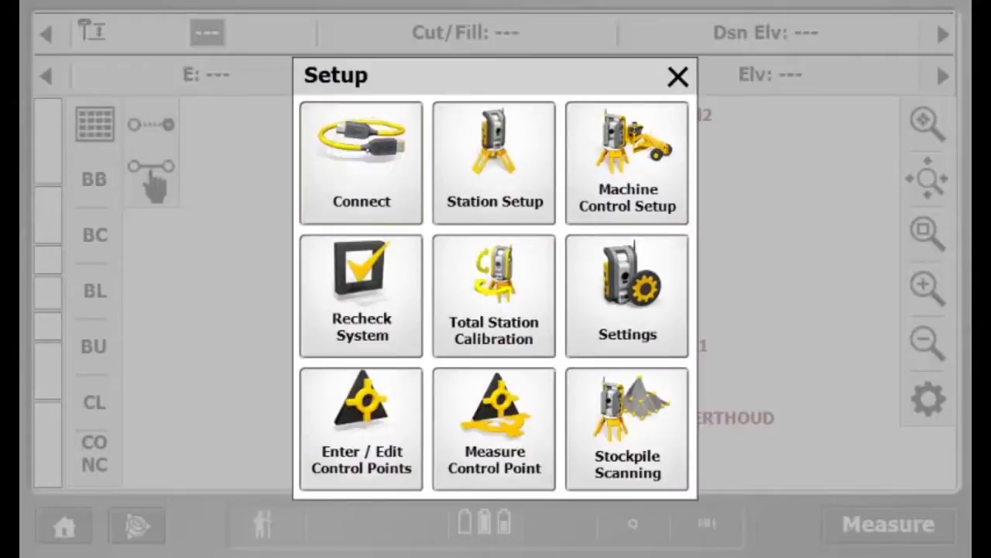
pyautogui.click(359, 163)
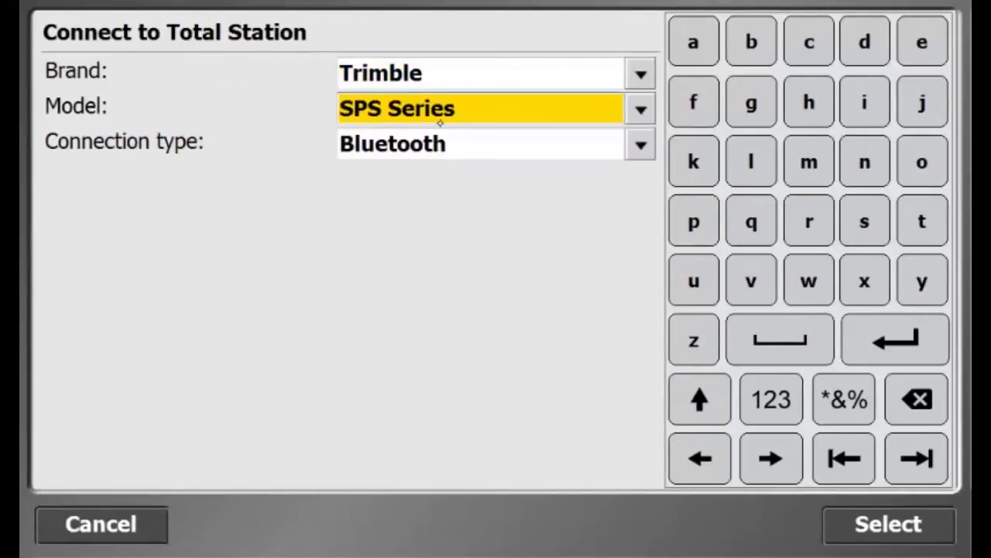
pyautogui.click(639, 142)
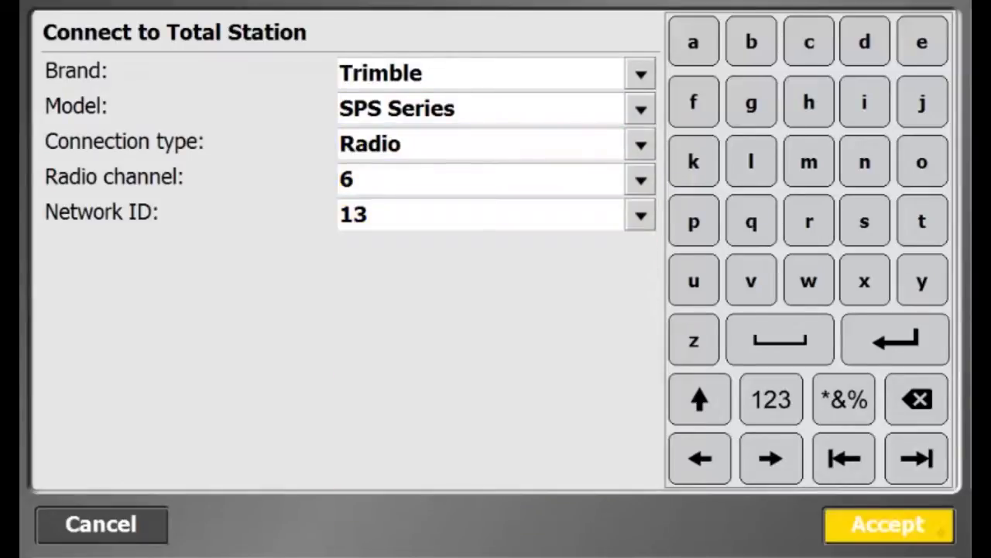
pyautogui.click(888, 523)
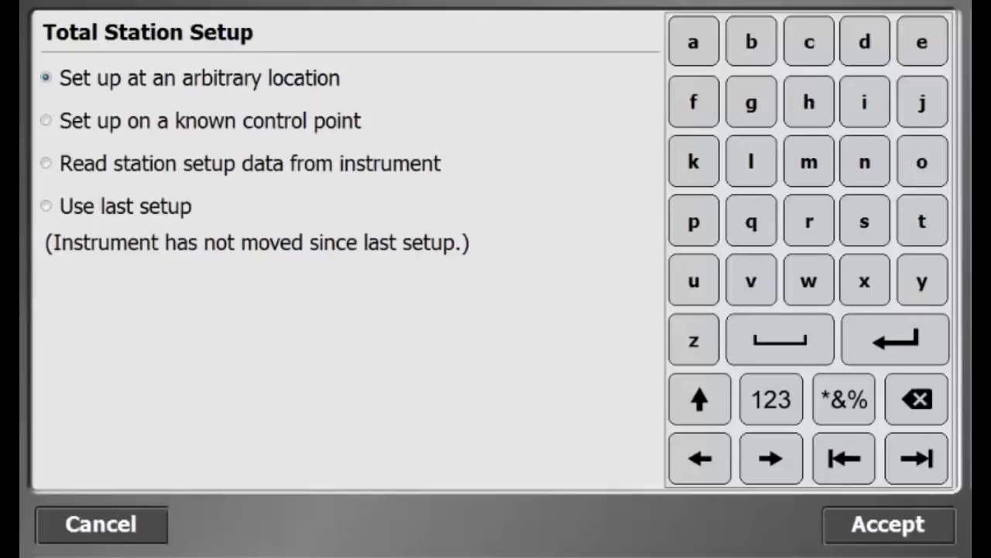
# Begin an arbitrary-location station setup with ctrl1 as the first point to measure.
pyautogui.click(886, 523)
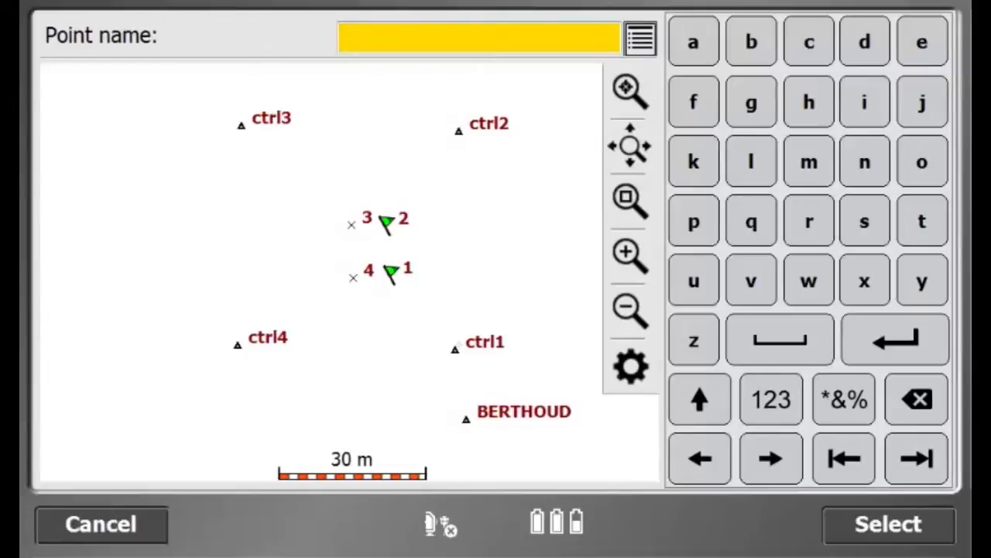
pyautogui.click(455, 347)
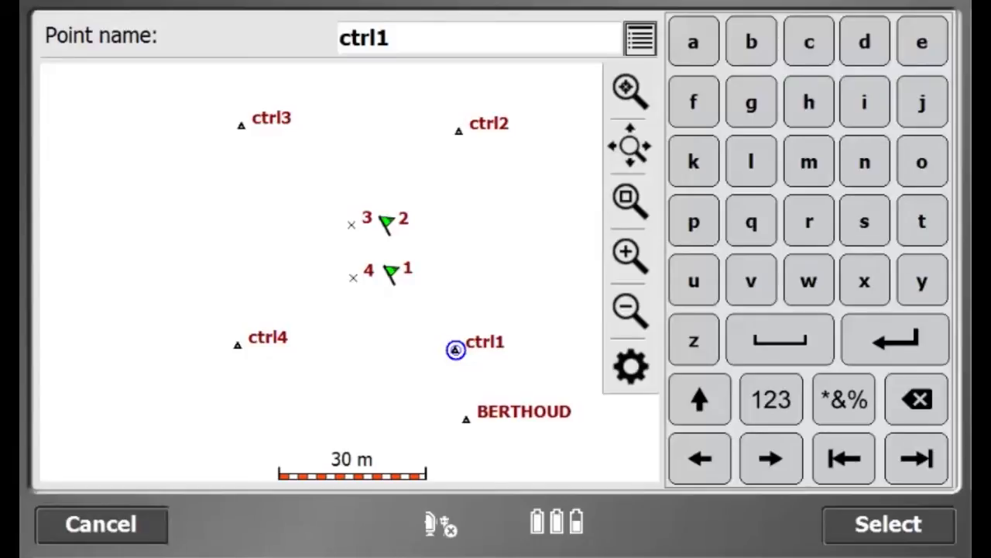
pyautogui.click(889, 524)
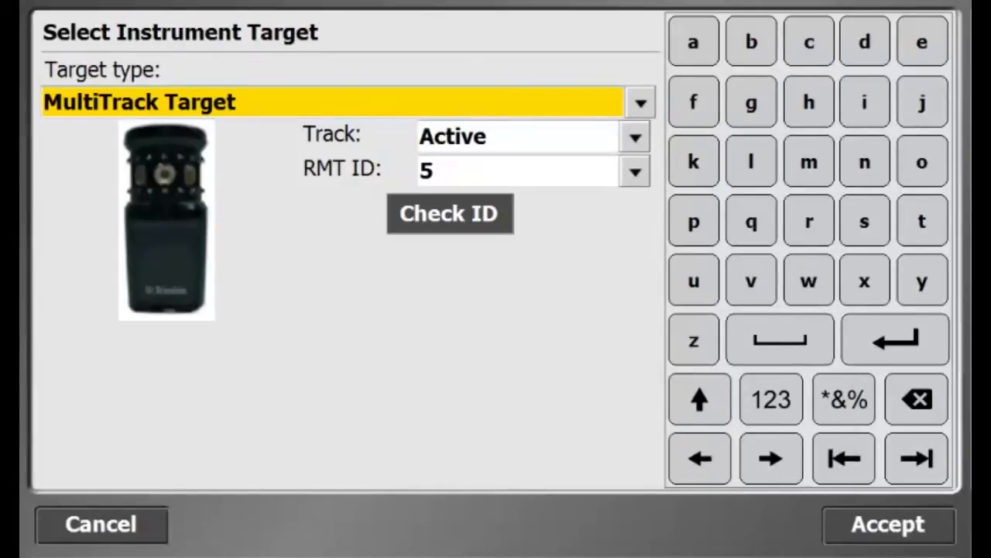
# Measure ctrl1 with the MultiTrack target at 2 m, searching for the unlocked target.
pyautogui.click(886, 524)
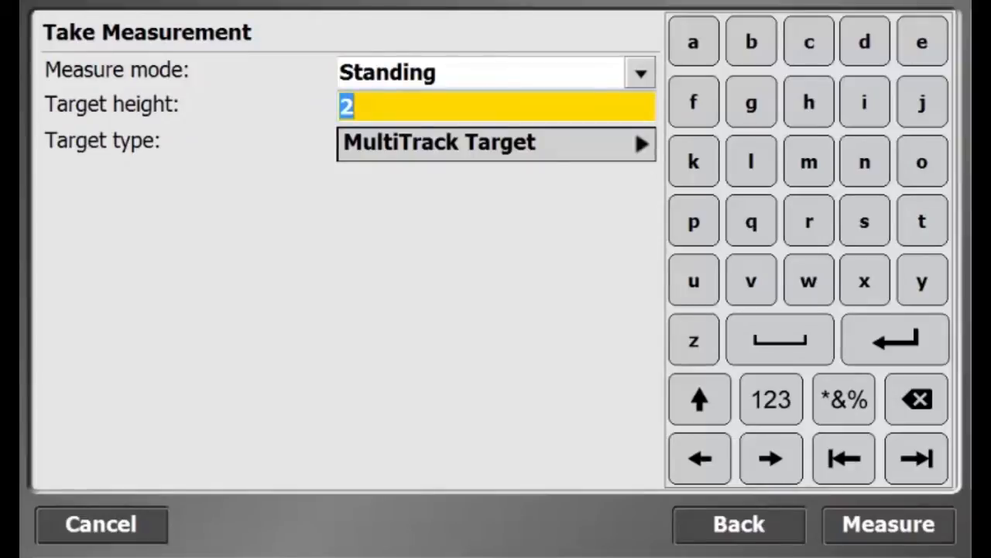
pyautogui.click(888, 524)
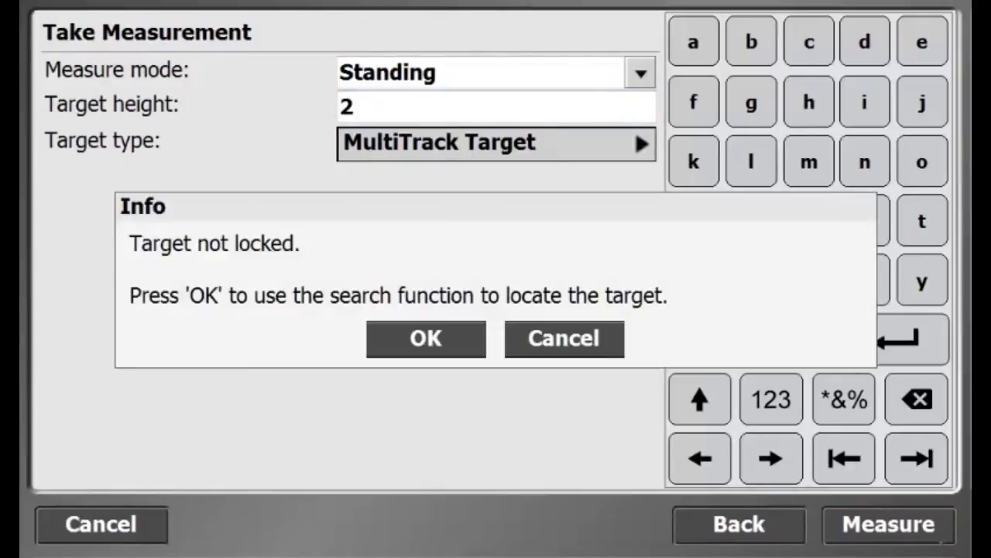
pyautogui.click(424, 338)
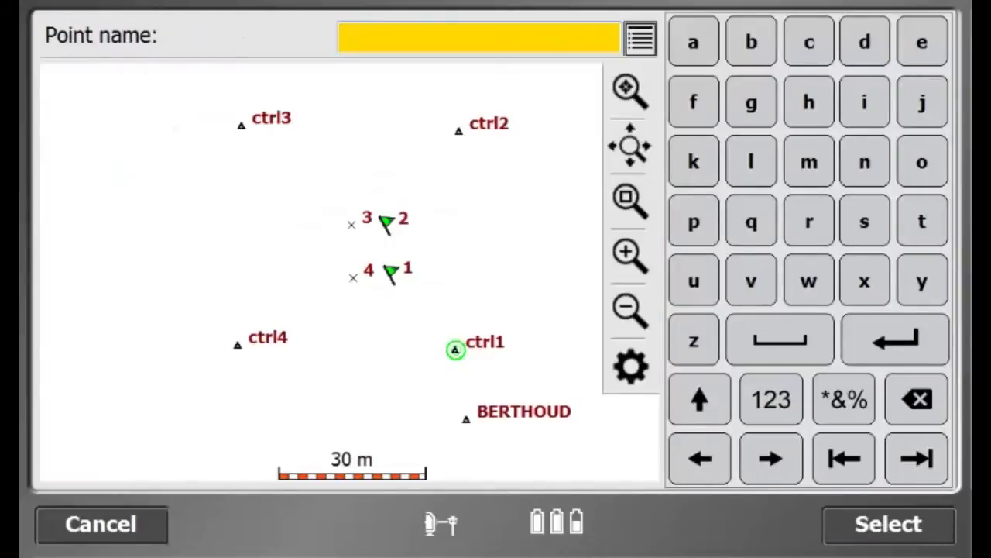
# Measure ctrl2 from the map as the second control point of the setup.
pyautogui.click(459, 130)
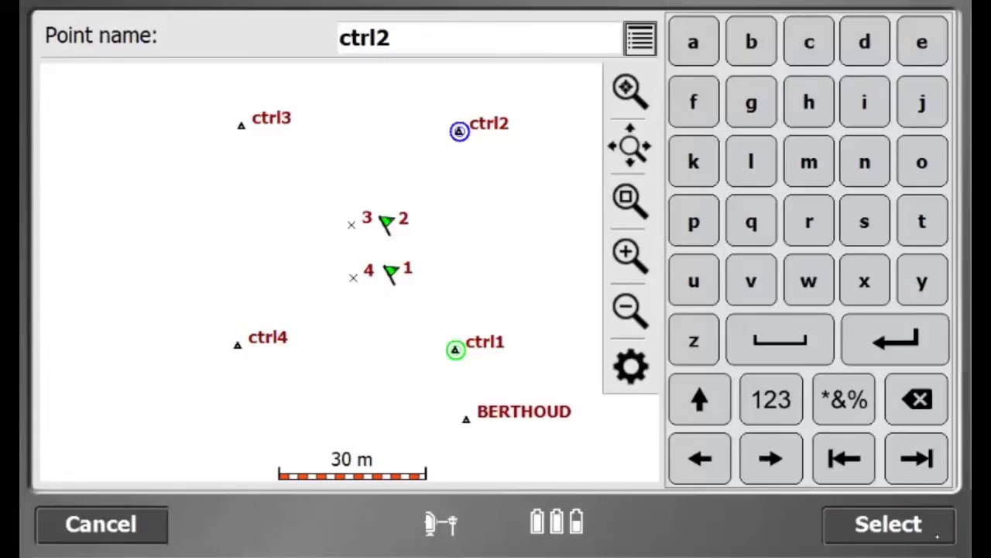
pyautogui.click(889, 524)
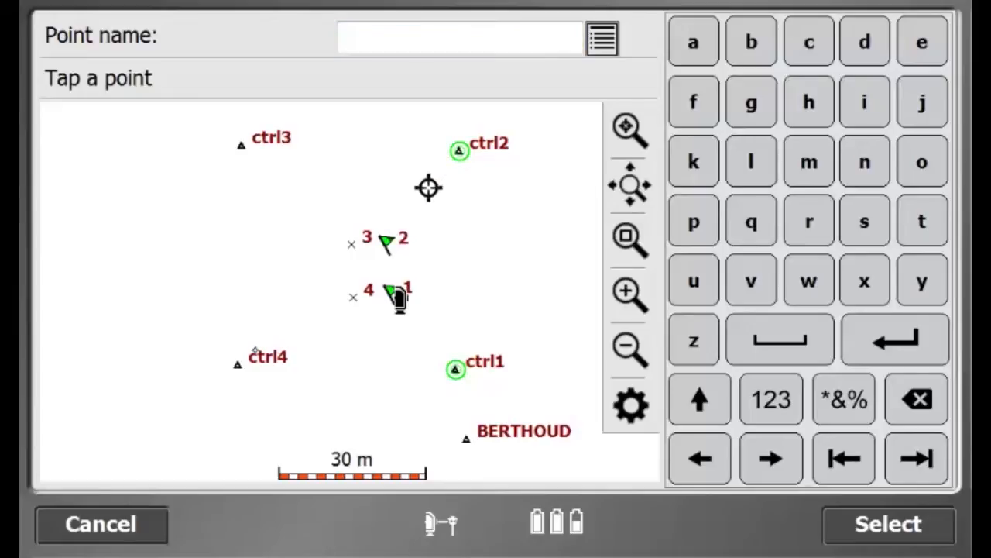
# Measure ctrl4 with the 2 m target as the third control point and reach the setup residuals.
pyautogui.click(238, 362)
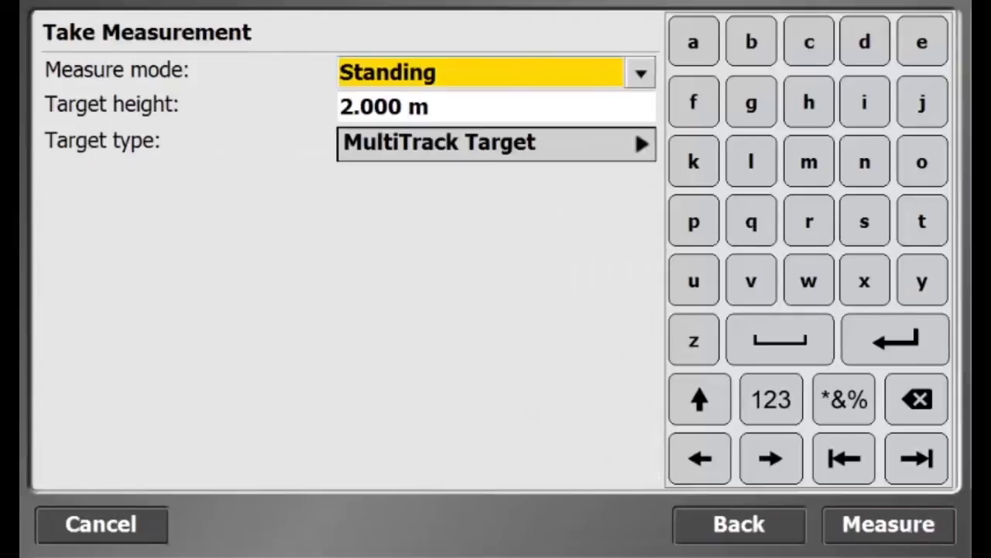
pyautogui.click(888, 523)
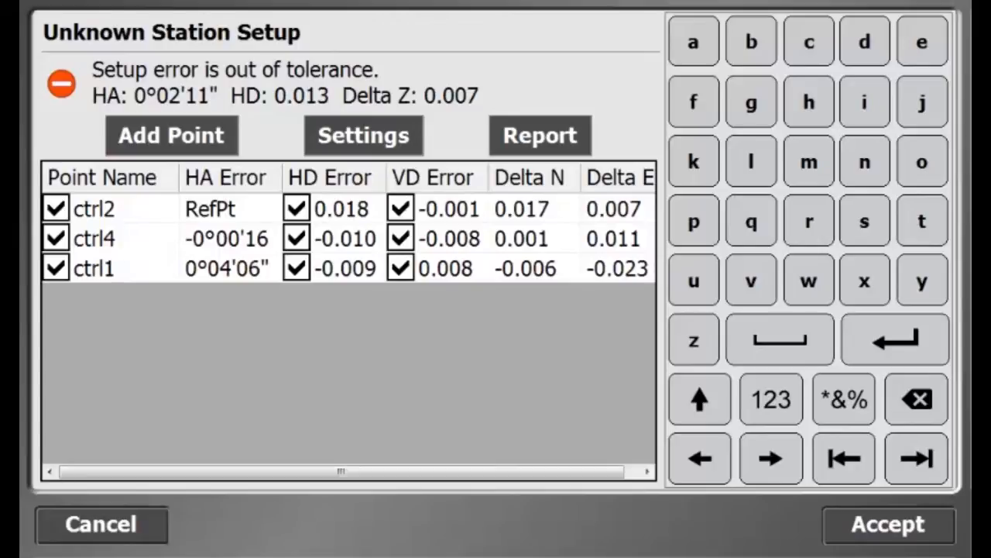
# Edit the angle tolerance in TS Setup Tolerances so the setup error is in tolerance.
pyautogui.click(540, 135)
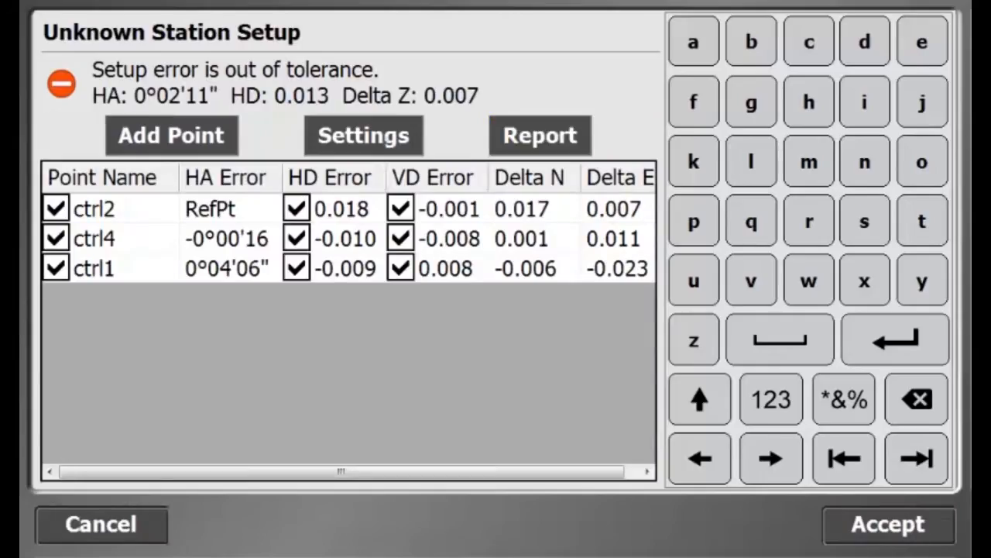
pyautogui.click(363, 135)
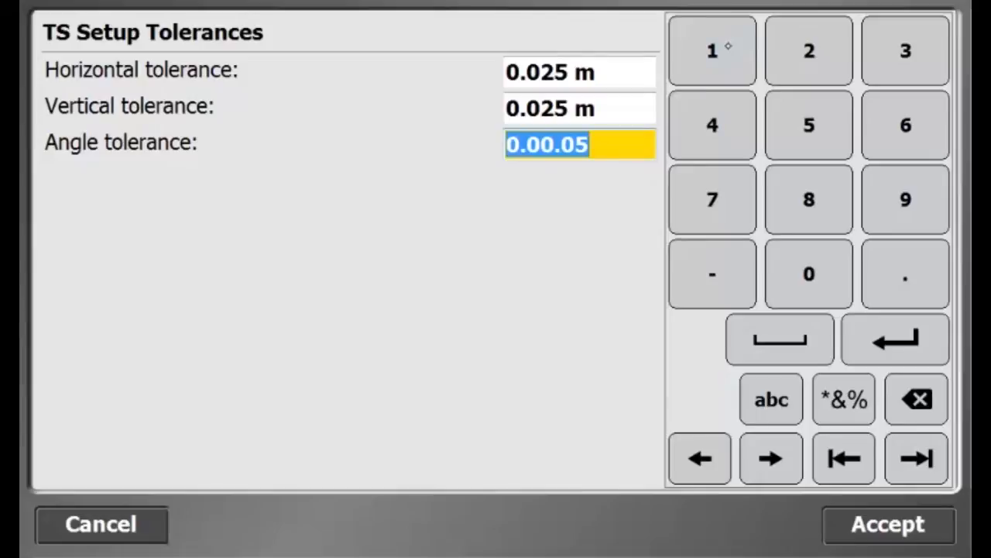
pyautogui.click(545, 145)
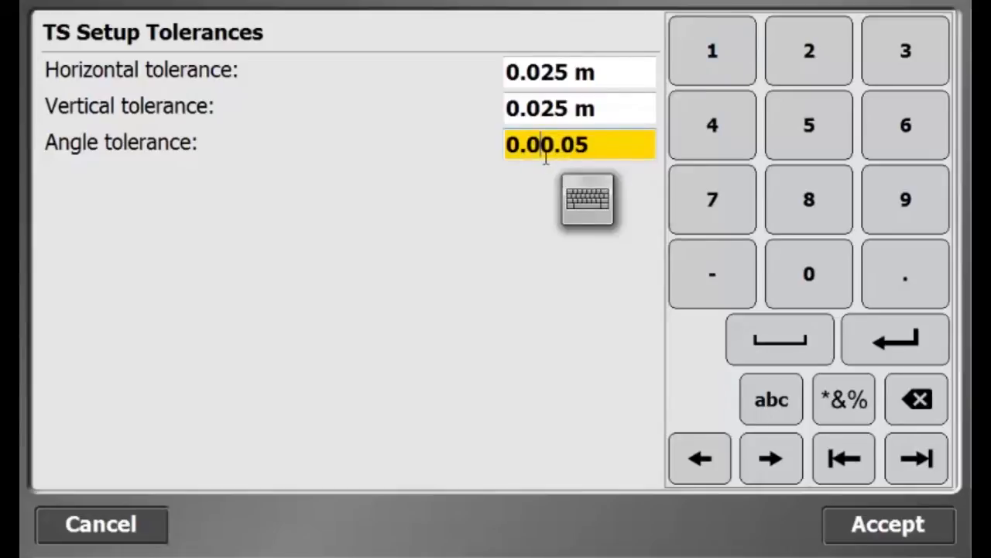
pyautogui.click(585, 200)
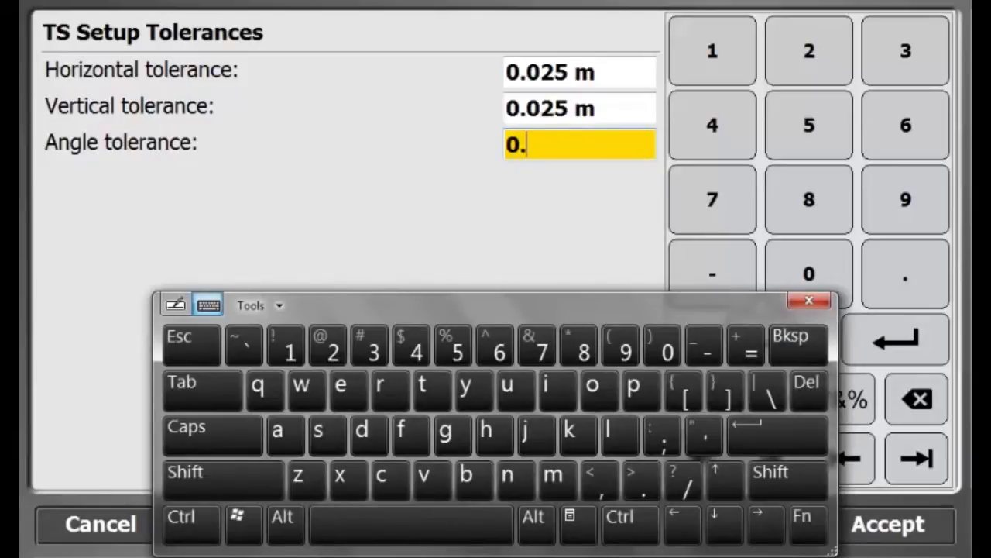
pyautogui.click(667, 351)
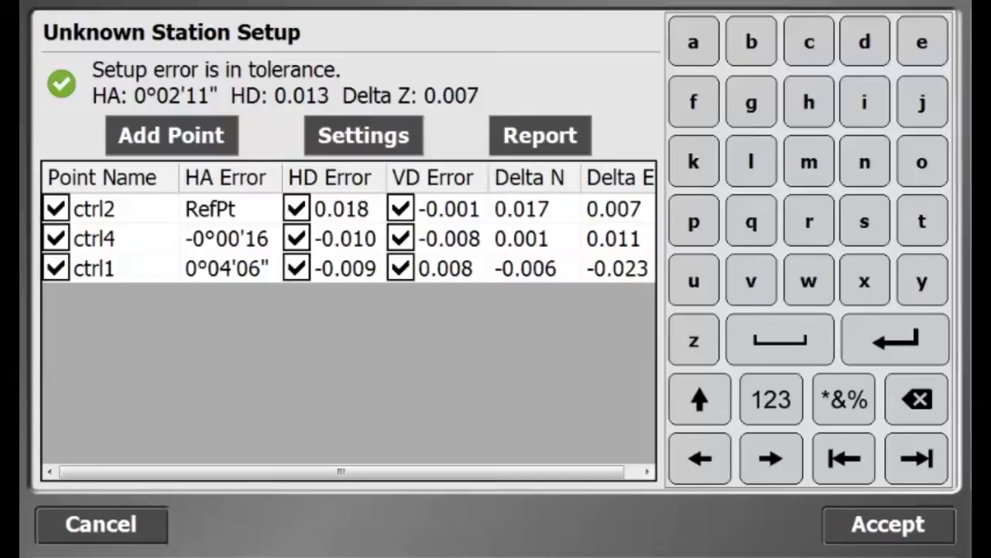
# Toggle ctrl2's horizontal distance off and back on, then accept the station setup result.
pyautogui.click(296, 207)
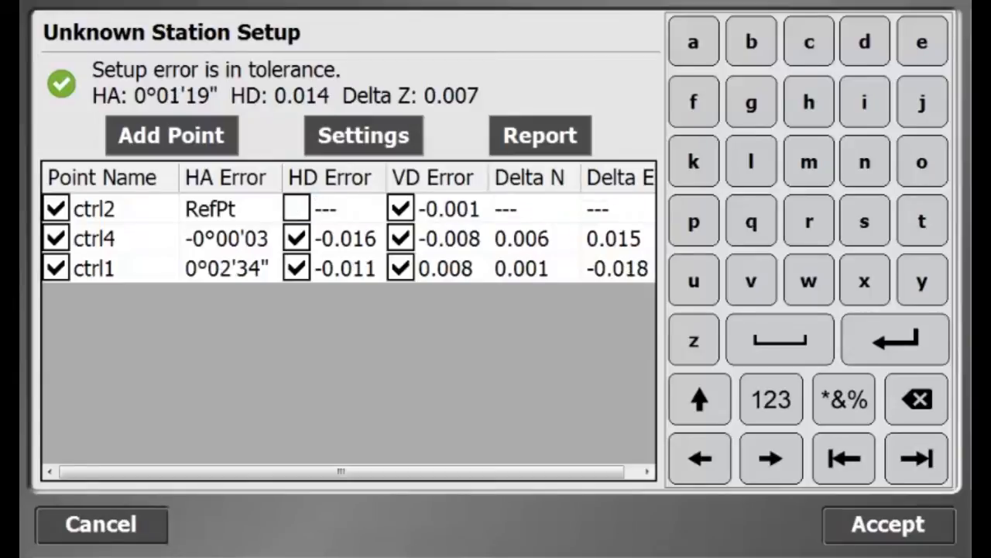
pyautogui.click(296, 207)
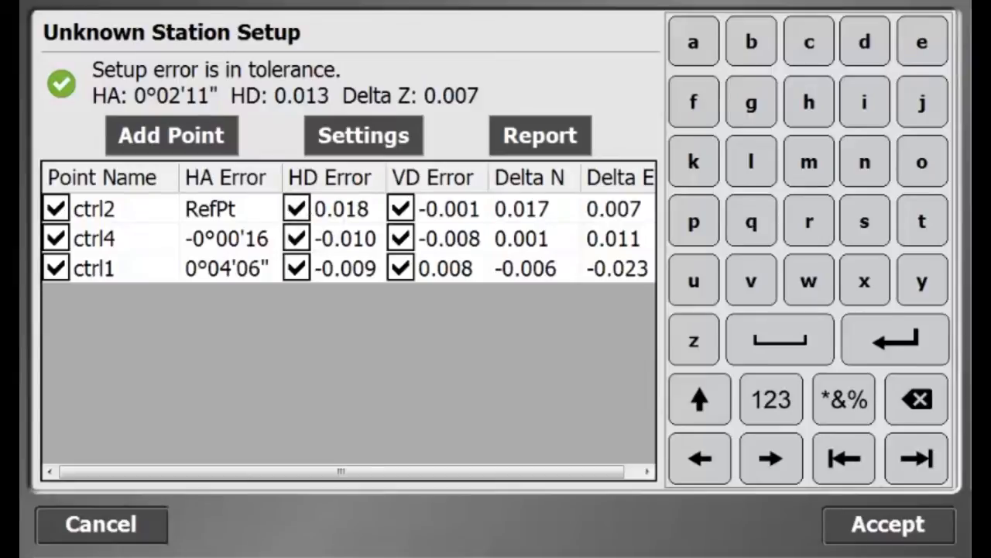
pyautogui.click(888, 523)
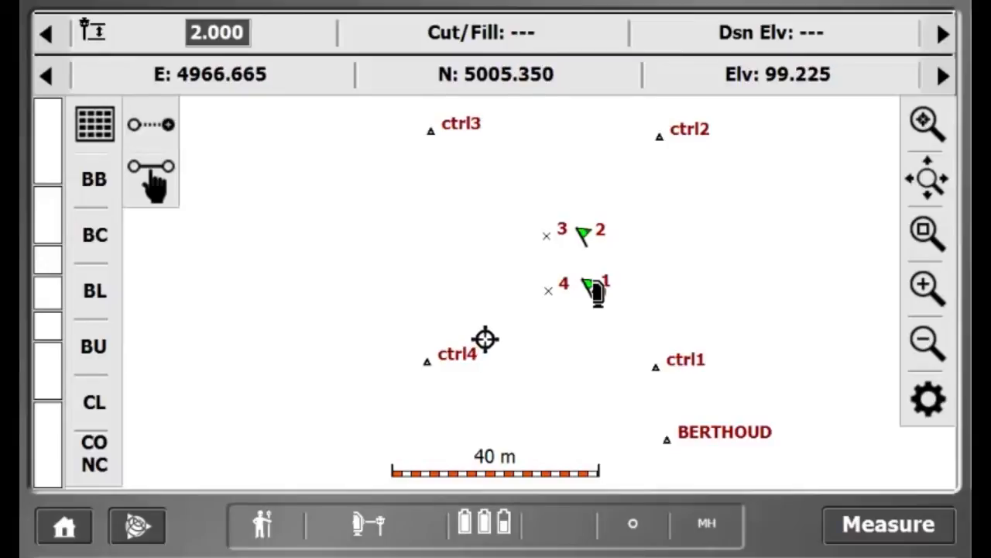
# Enter machine control setup and accept the search window to reach the empty machine list.
pyautogui.click(64, 526)
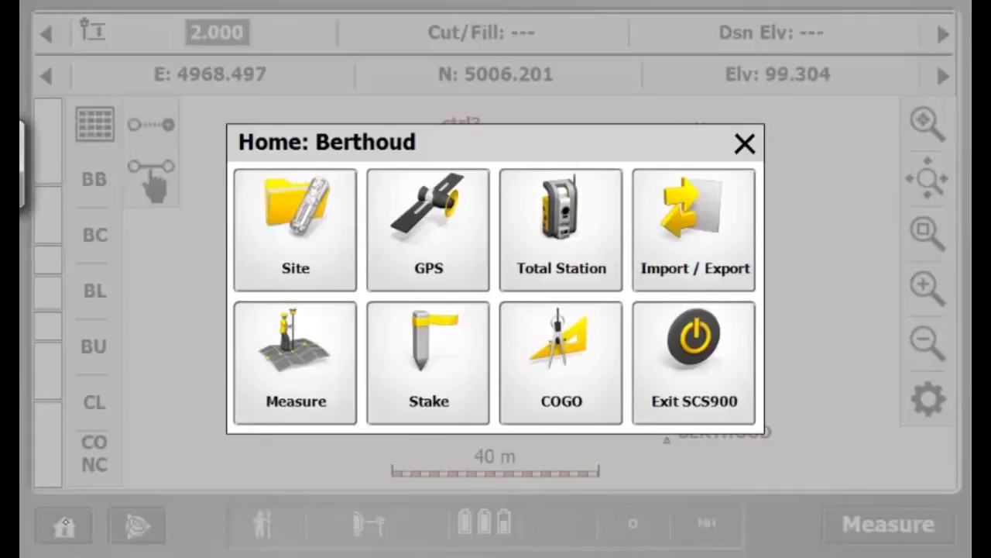
pyautogui.click(561, 229)
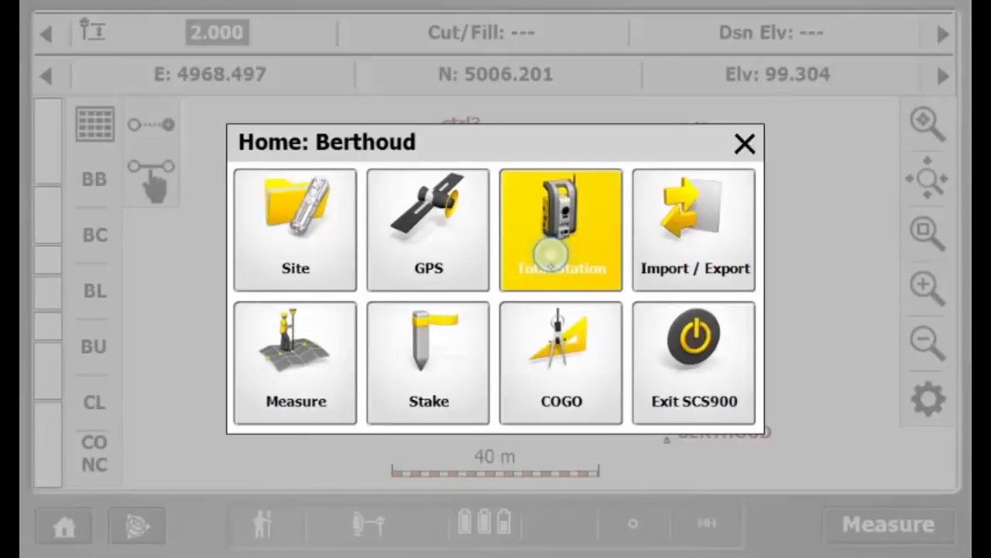
pyautogui.click(561, 230)
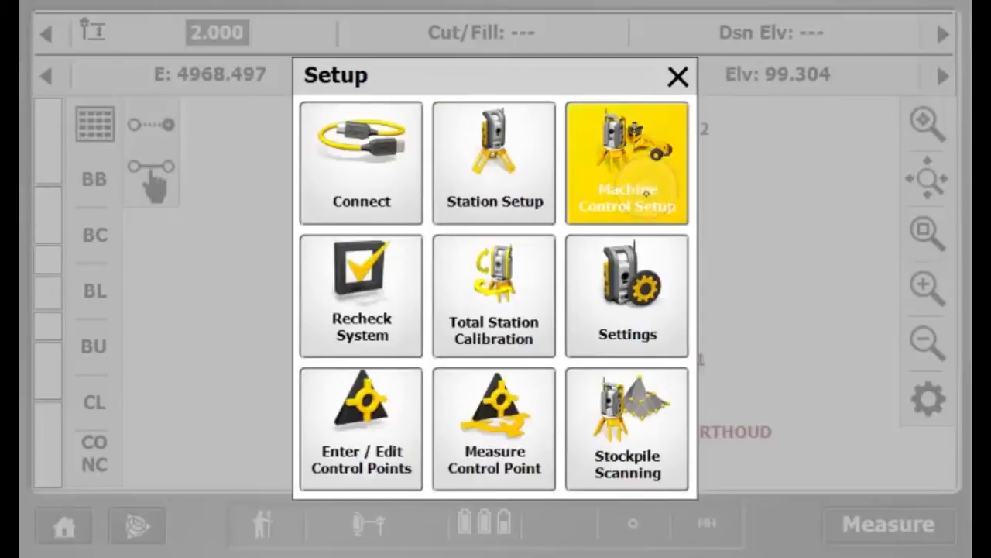
pyautogui.click(626, 163)
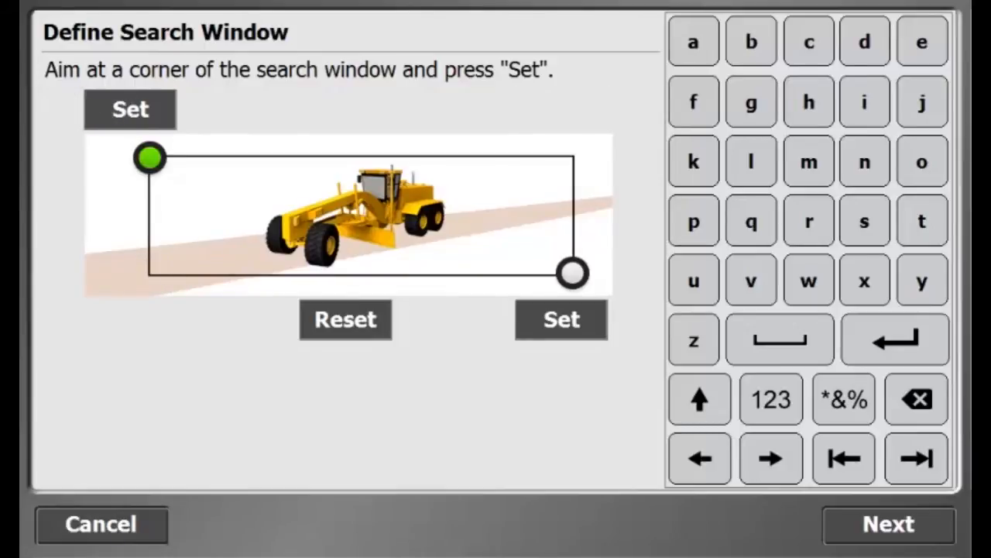
pyautogui.click(561, 319)
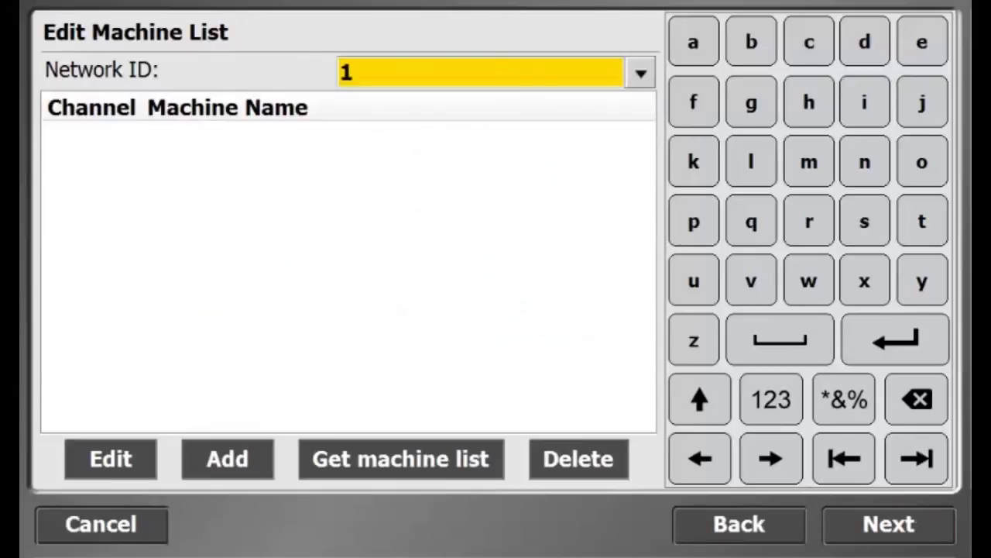
# Set the machine network ID to 77.
pyautogui.click(640, 73)
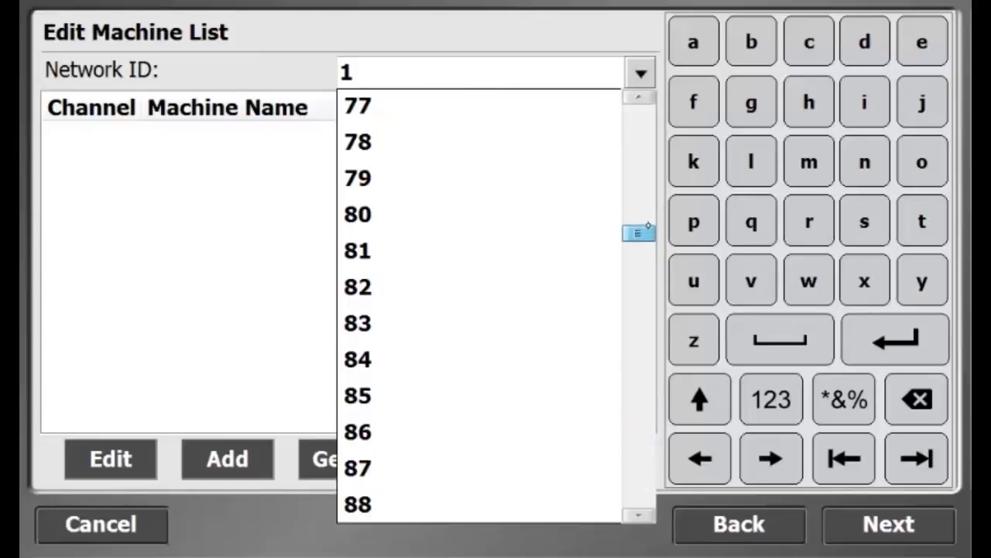
pyautogui.click(356, 105)
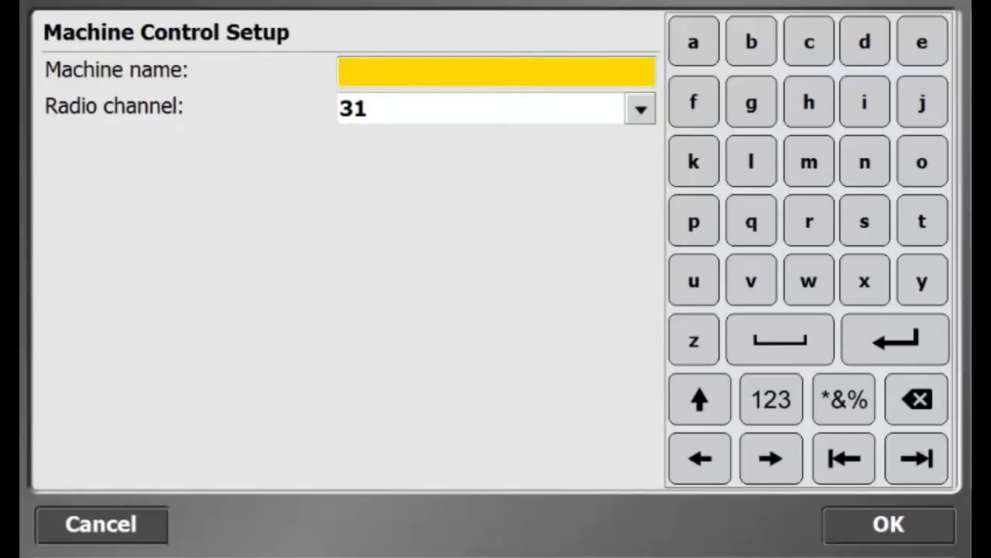
# Add Grader1 on radio channel 40 to network 77 and begin another machine entry.
pyautogui.click(698, 398)
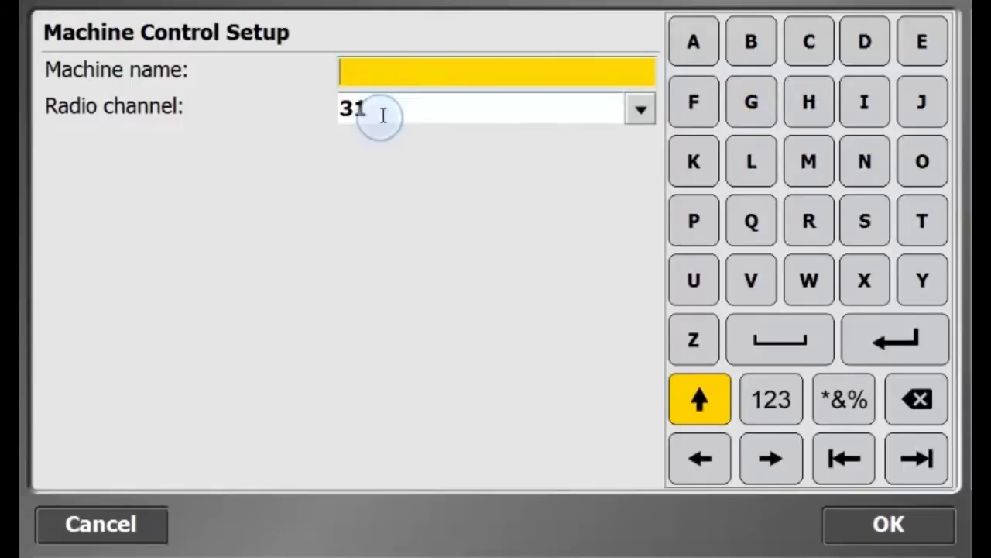
pyautogui.write('G')
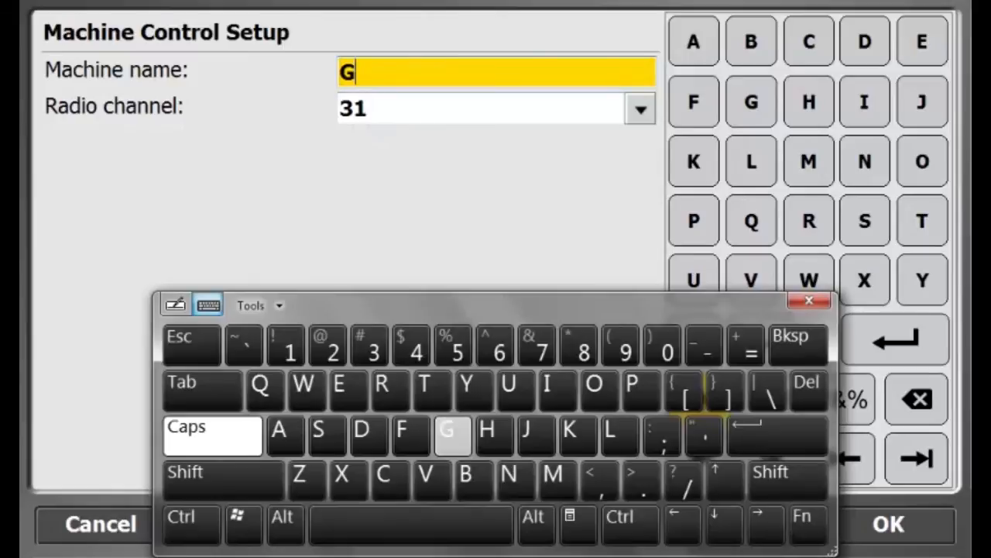
pyautogui.write('rader1')
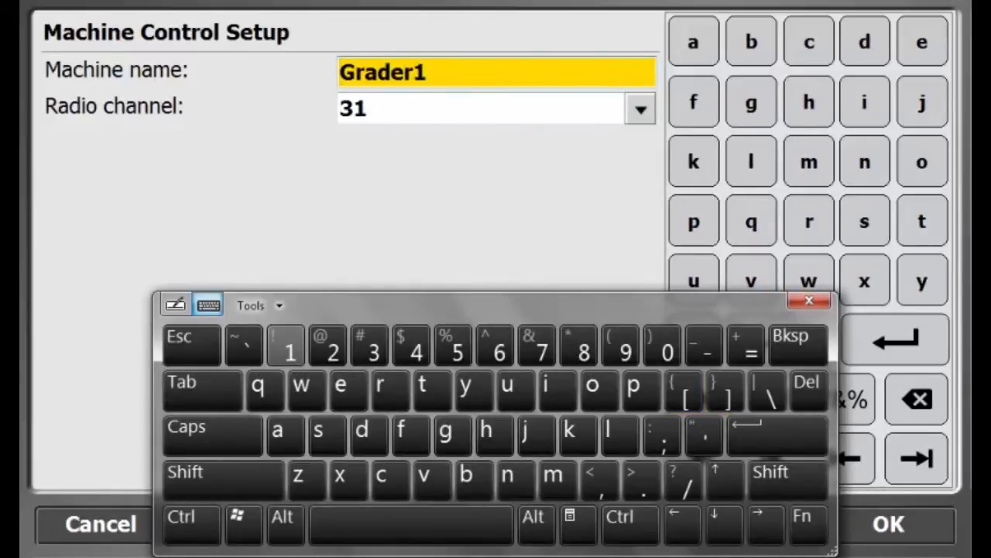
pyautogui.click(640, 109)
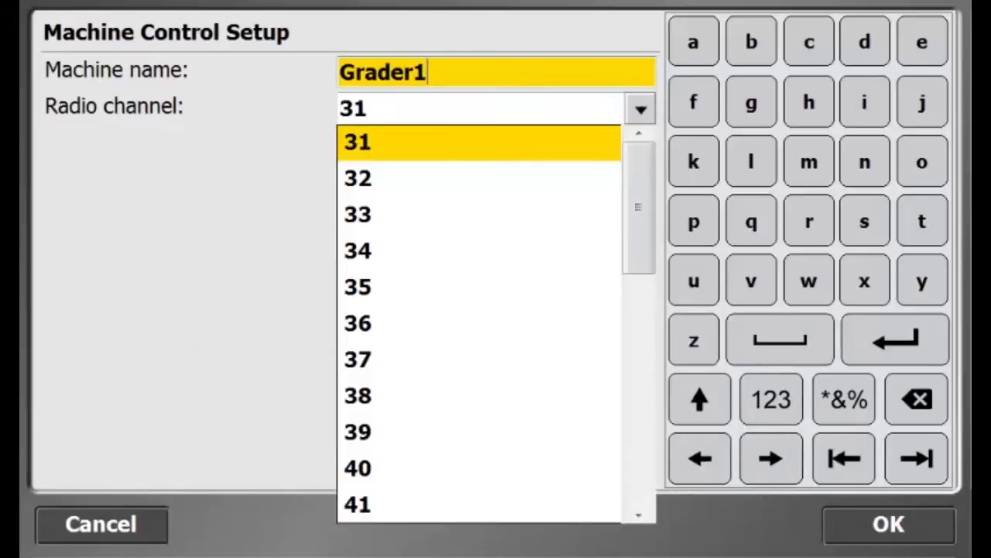
pyautogui.click(358, 468)
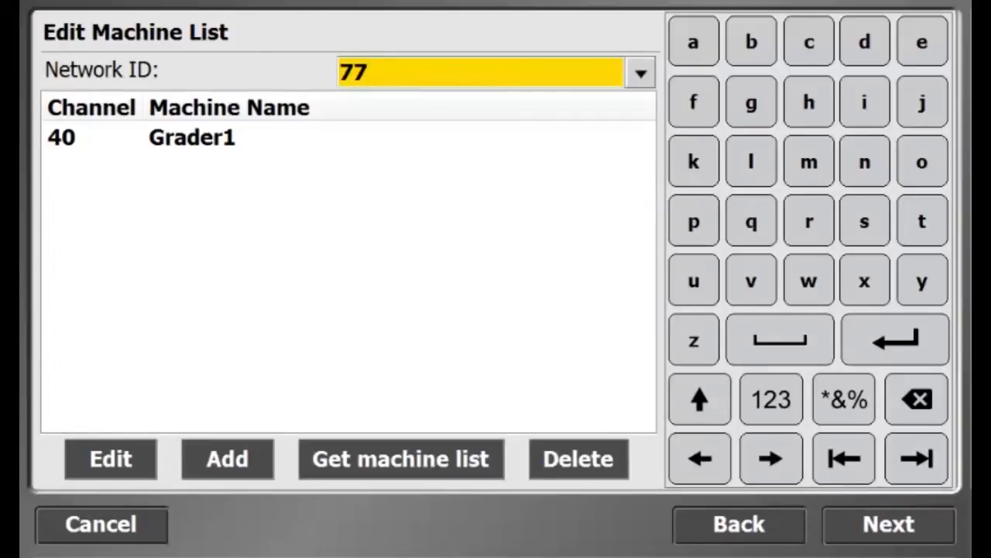
pyautogui.click(226, 458)
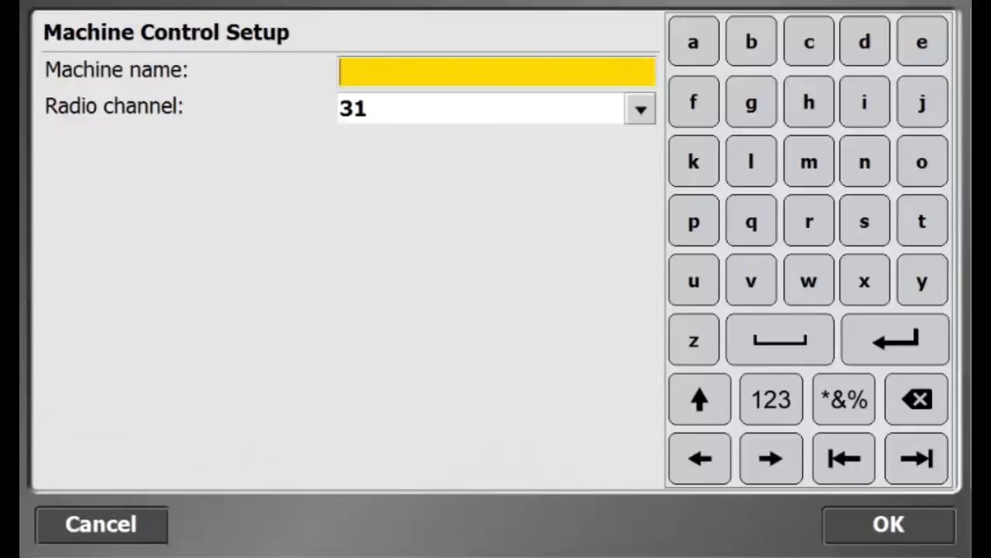
# Add Grader2, dismissing the channel-already-used error and saving it on a free channel.
pyautogui.click(385, 141)
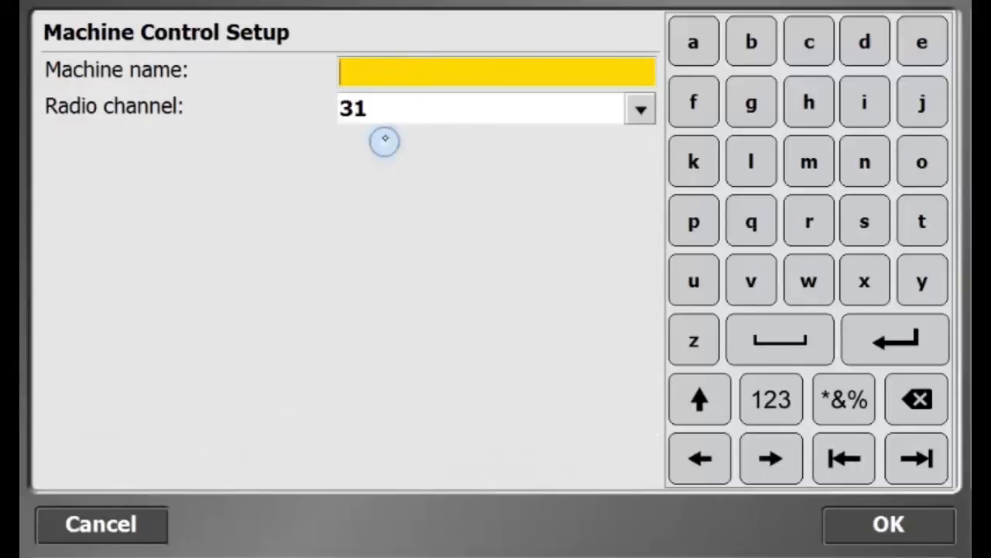
pyautogui.write('G')
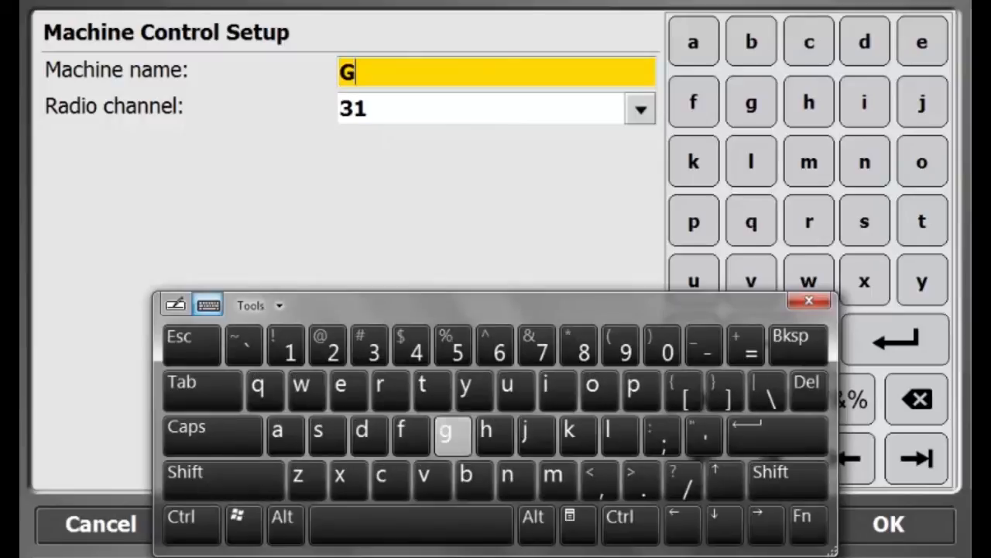
pyautogui.write('rader')
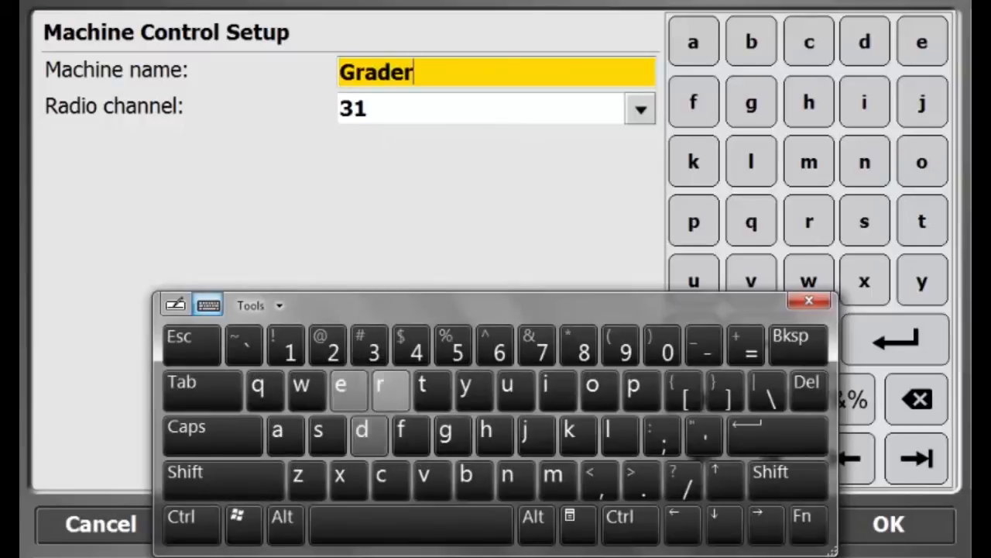
pyautogui.click(642, 109)
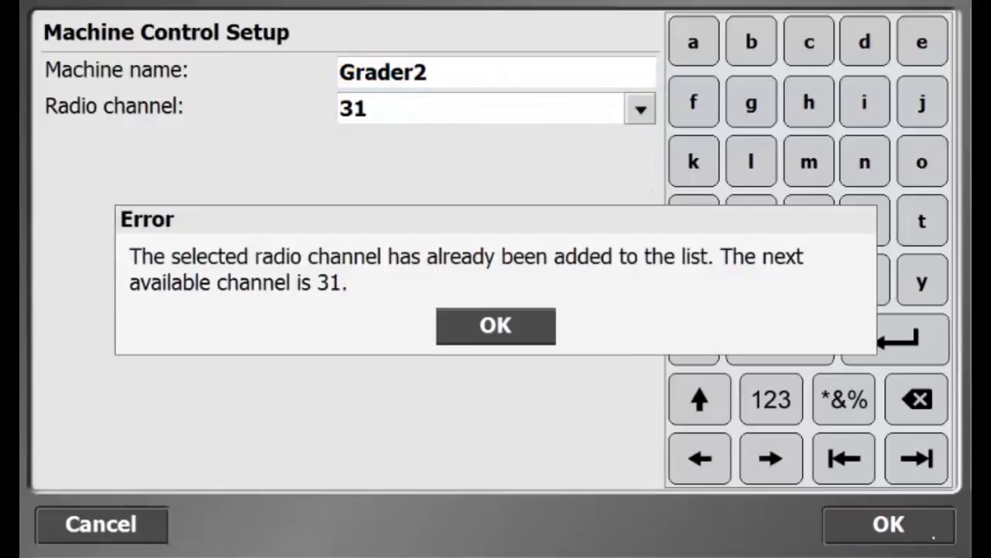
pyautogui.click(496, 325)
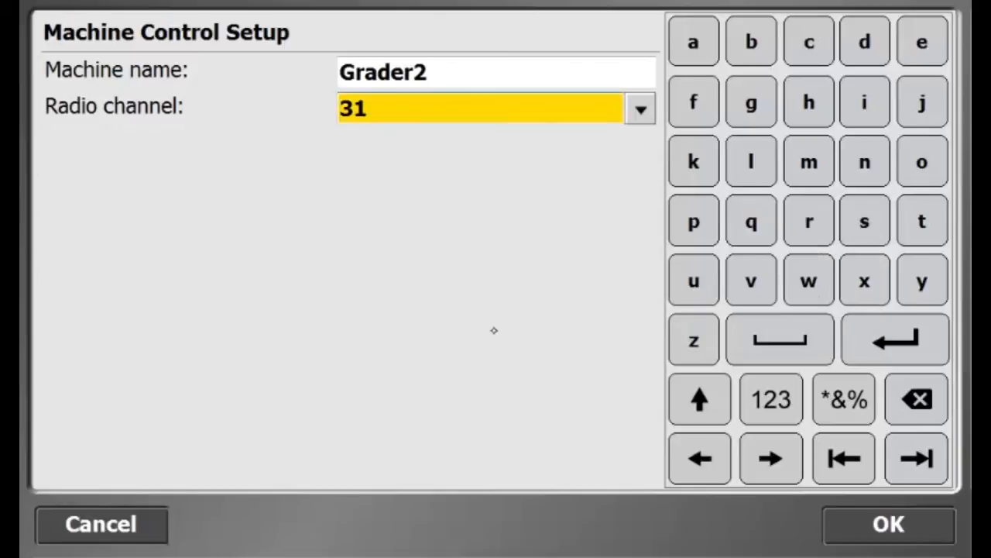
pyautogui.click(638, 109)
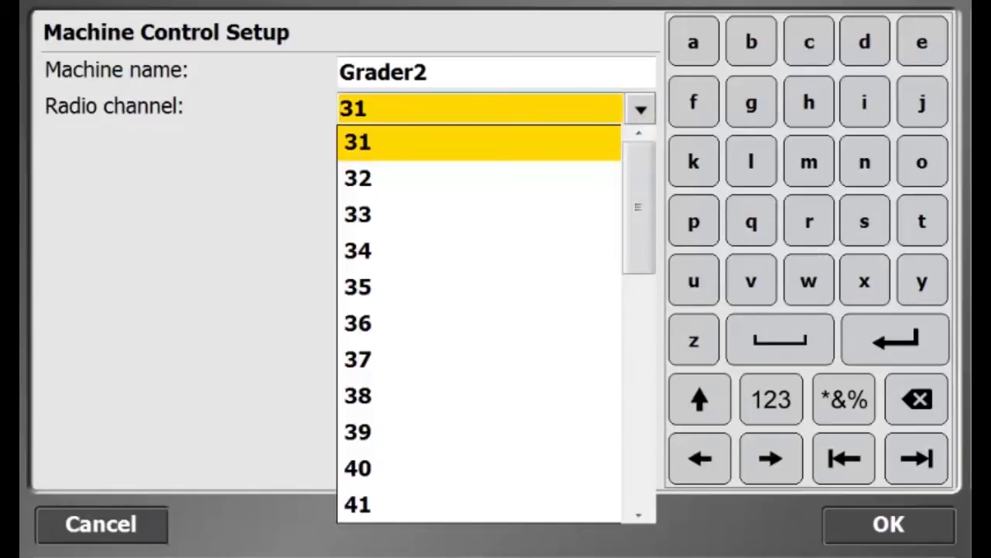
pyautogui.click(357, 141)
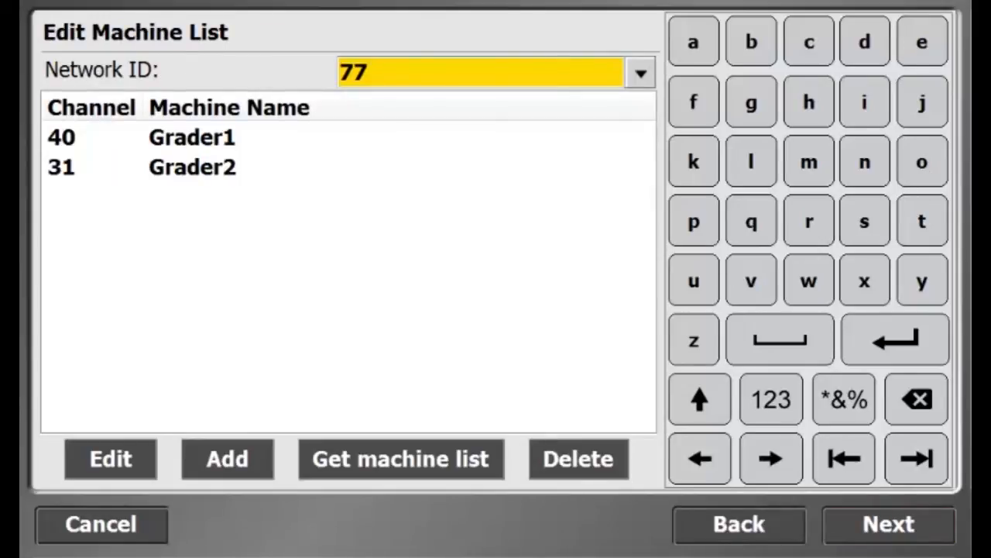
# Edit Grader2 to radio channel 50 and begin a third machine entry.
pyautogui.click(110, 458)
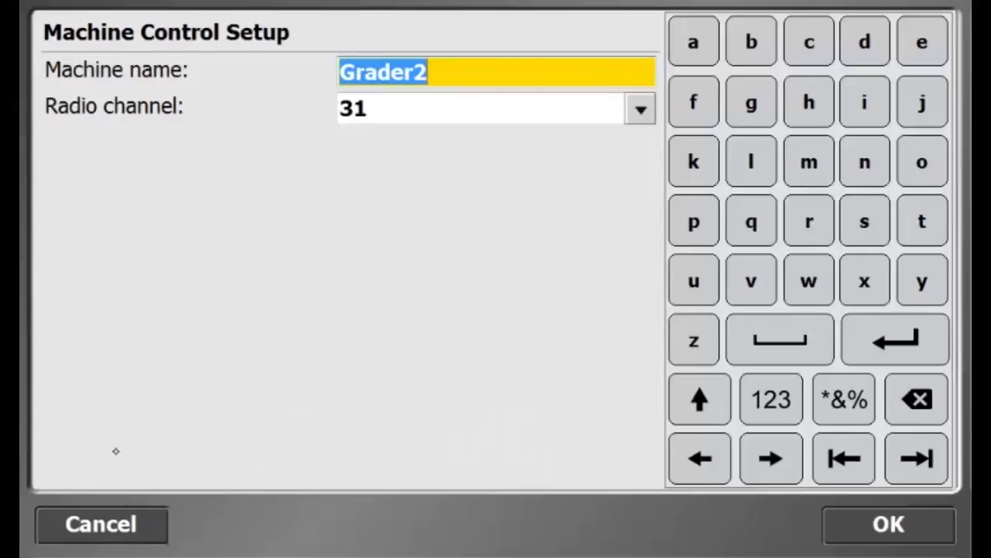
pyautogui.click(640, 109)
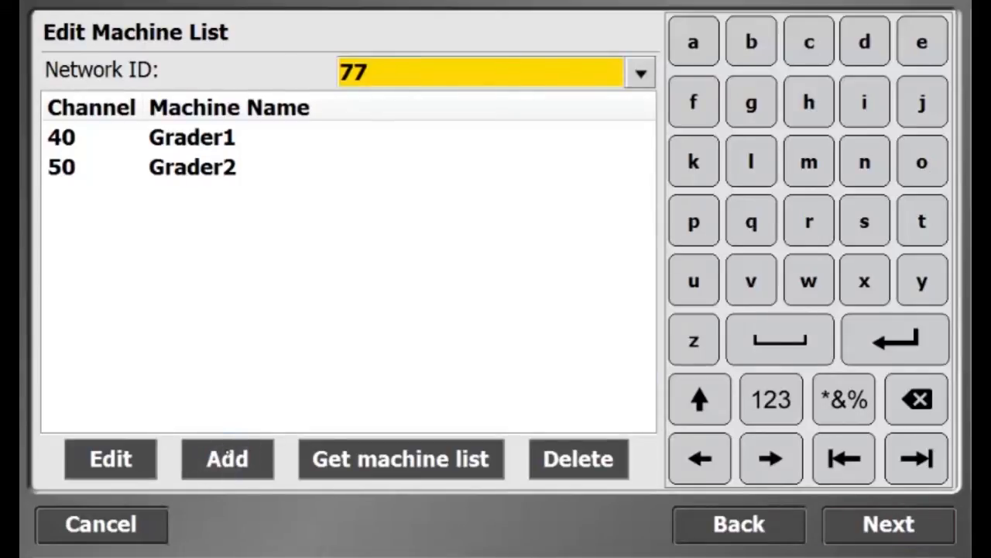
pyautogui.click(226, 459)
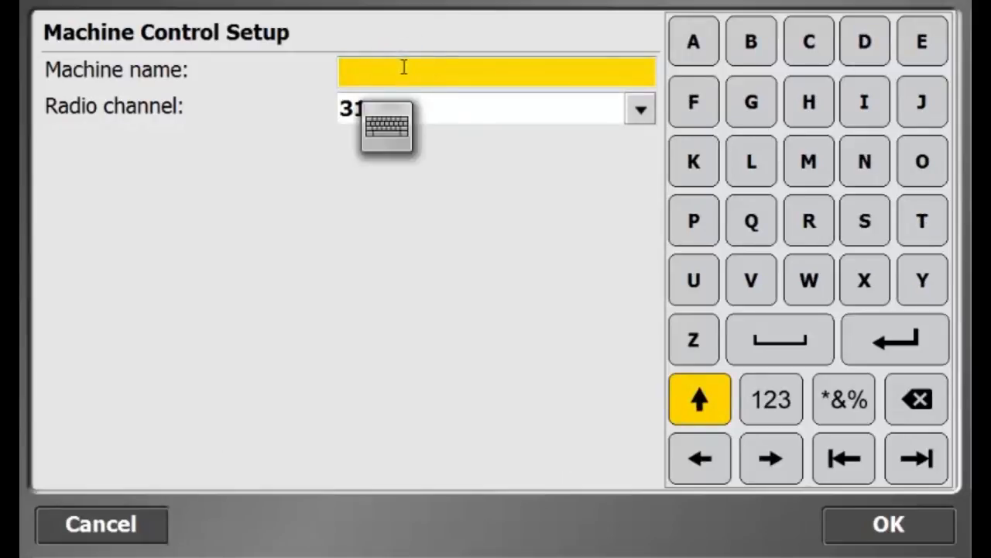
# Add Dozer1 on radio channel 60 to network 77's machine list.
pyautogui.click(385, 127)
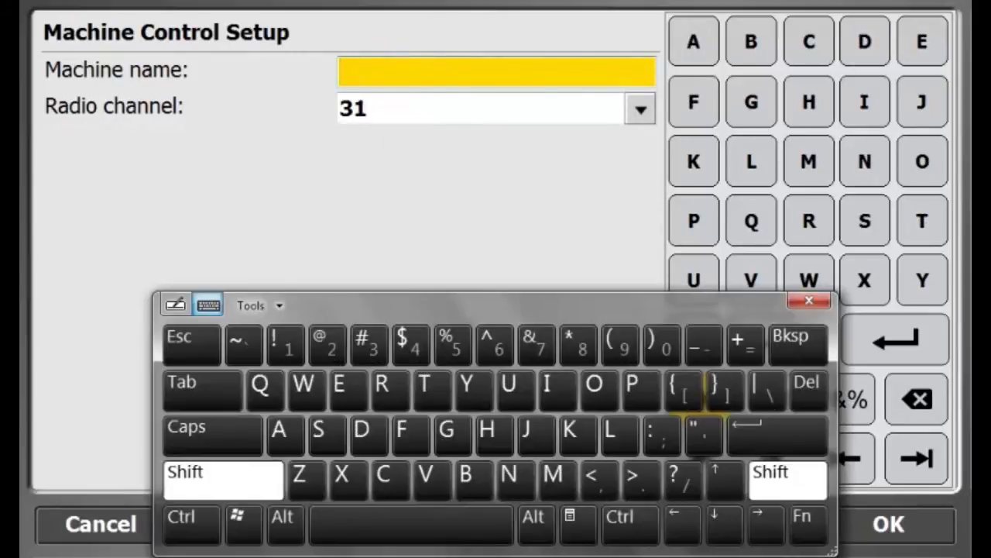
pyautogui.write('Dozer')
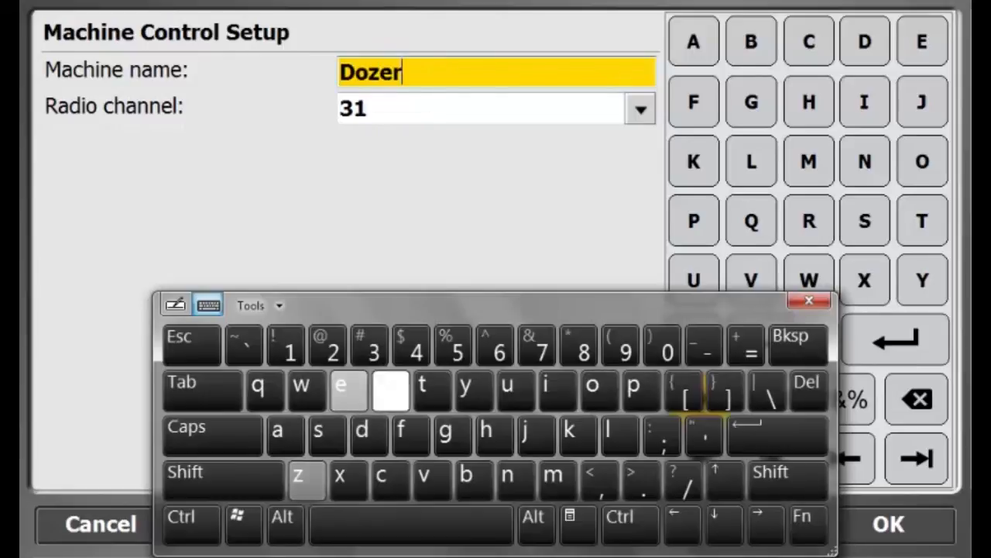
pyautogui.click(640, 108)
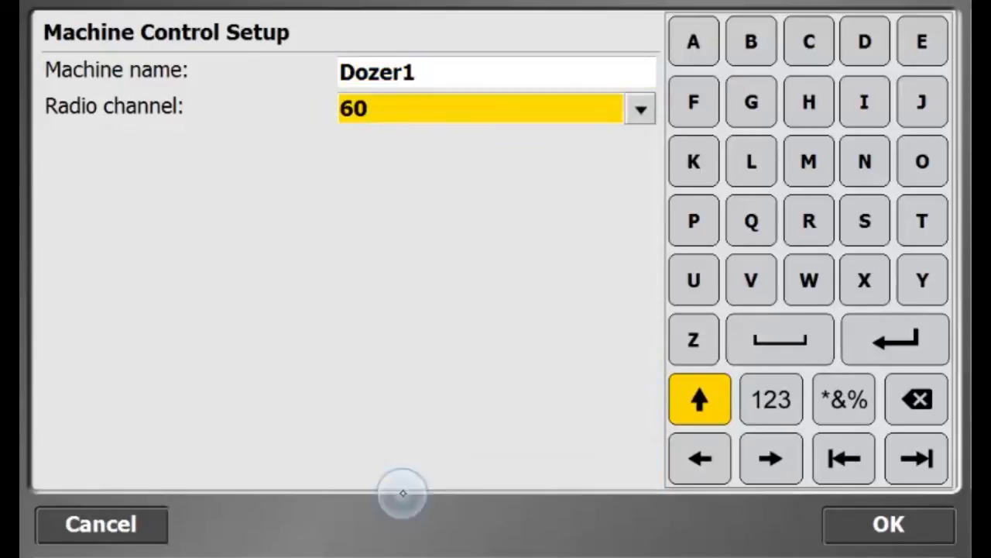
pyautogui.click(887, 524)
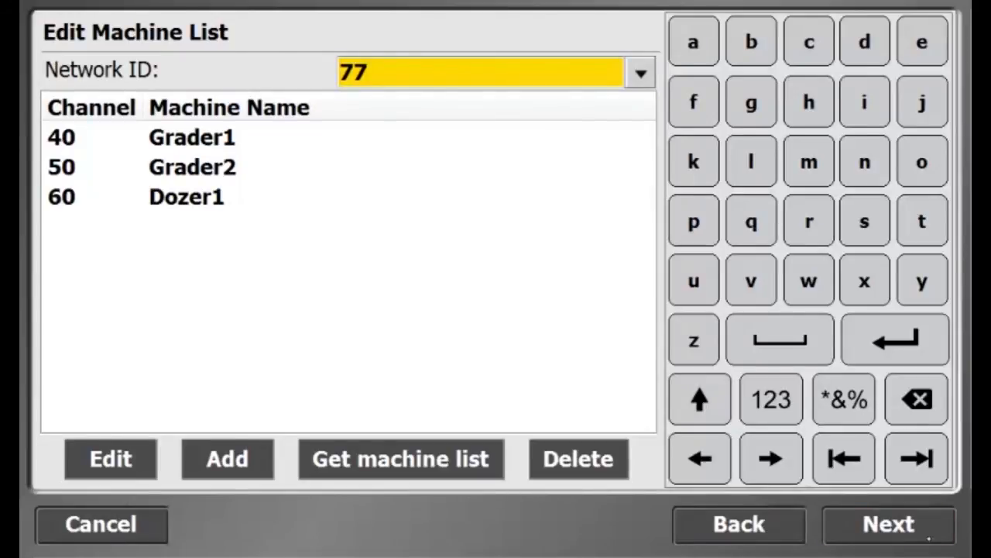
# Finish setup so the instrument switches to Machine Control mode.
pyautogui.click(887, 523)
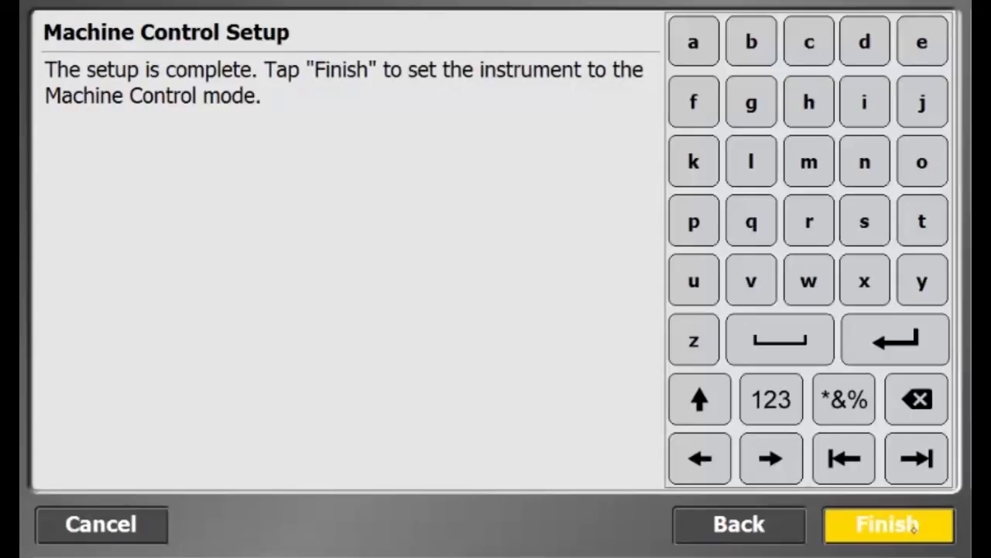
pyautogui.click(889, 523)
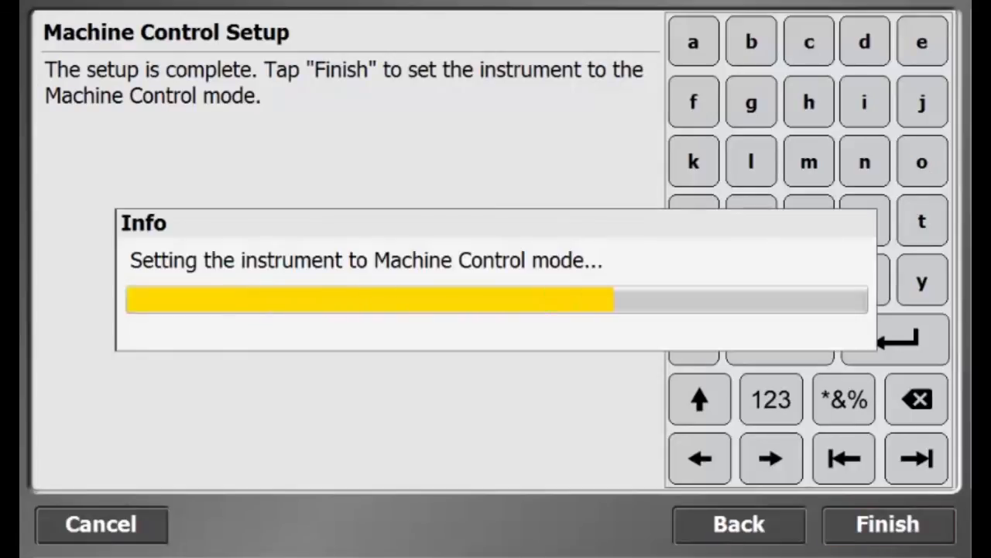